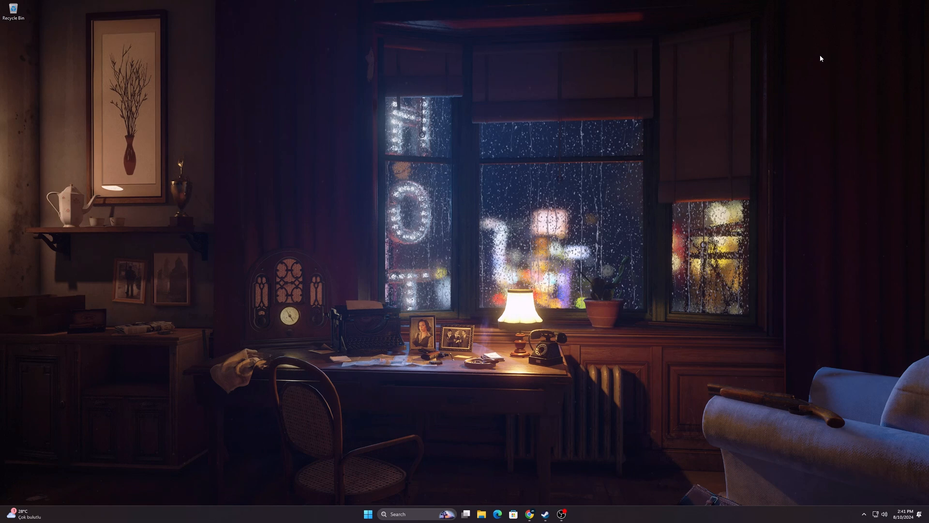
- Browse down NVIDIA's list of RTX and DLSS supported games in a maximized Chrome window
{"action": "left_click", "coordinate": [530, 513]}
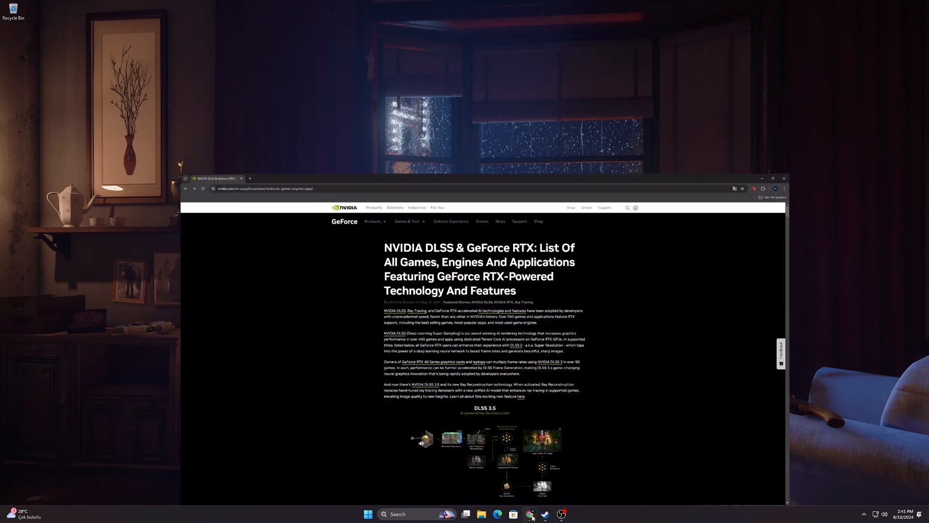
{"action": "left_click", "coordinate": [772, 178]}
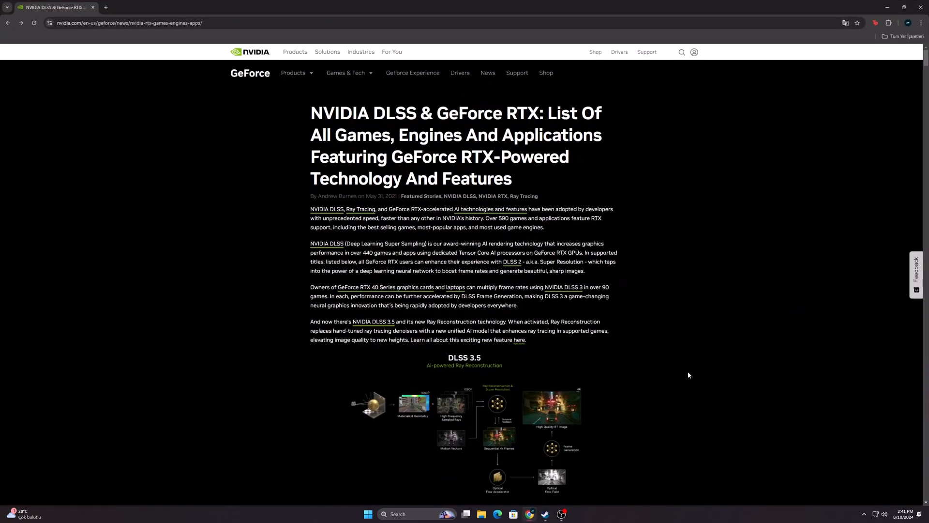
{"action": "mouse_move", "coordinate": [684, 396]}
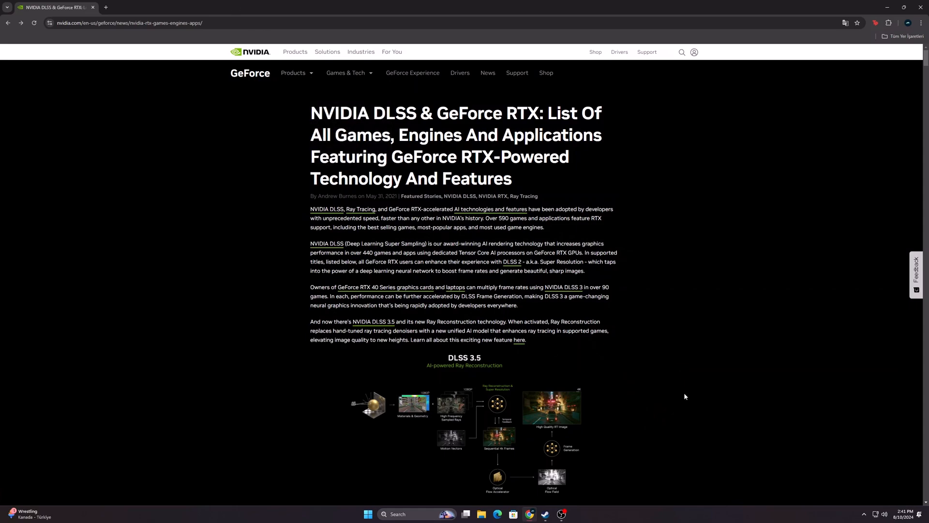
{"action": "scroll", "scroll_direction": "down", "scroll_amount": 3}
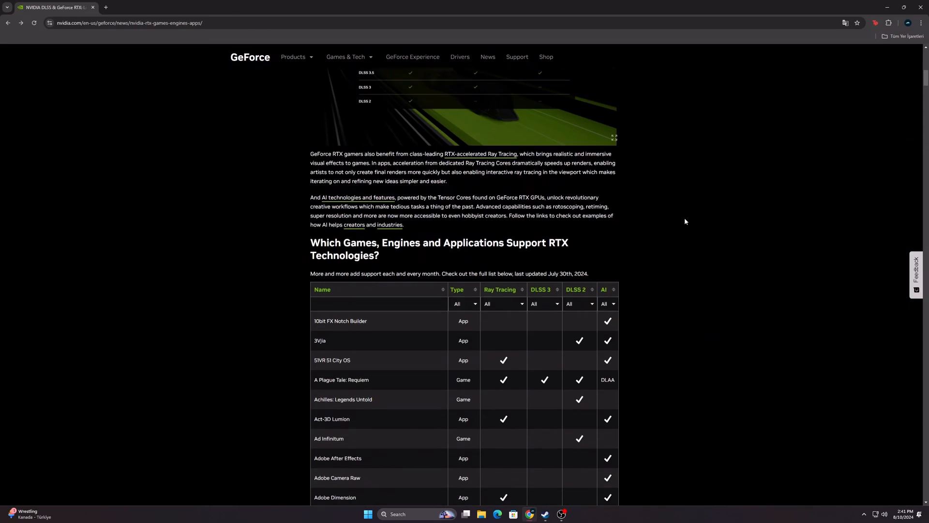
{"action": "scroll", "scroll_direction": "down", "scroll_amount": 3}
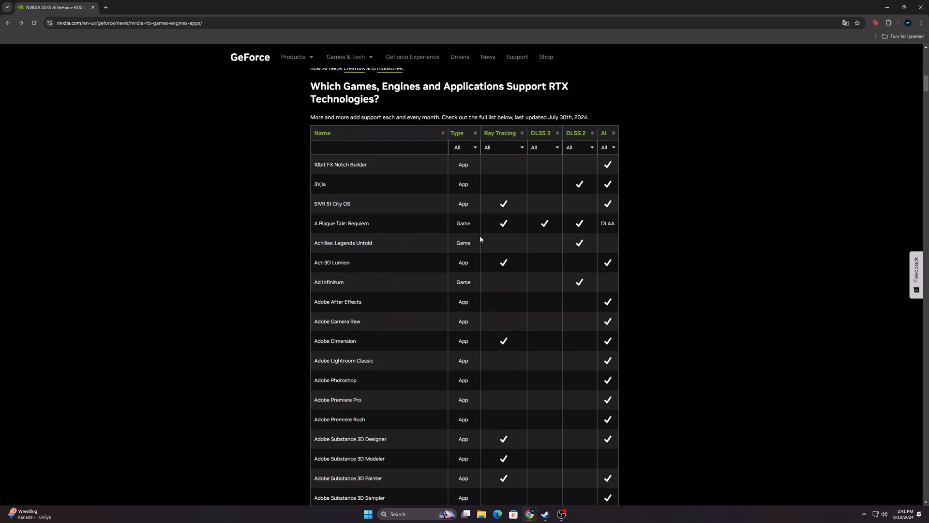
{"action": "scroll", "scroll_direction": "down", "scroll_amount": 3}
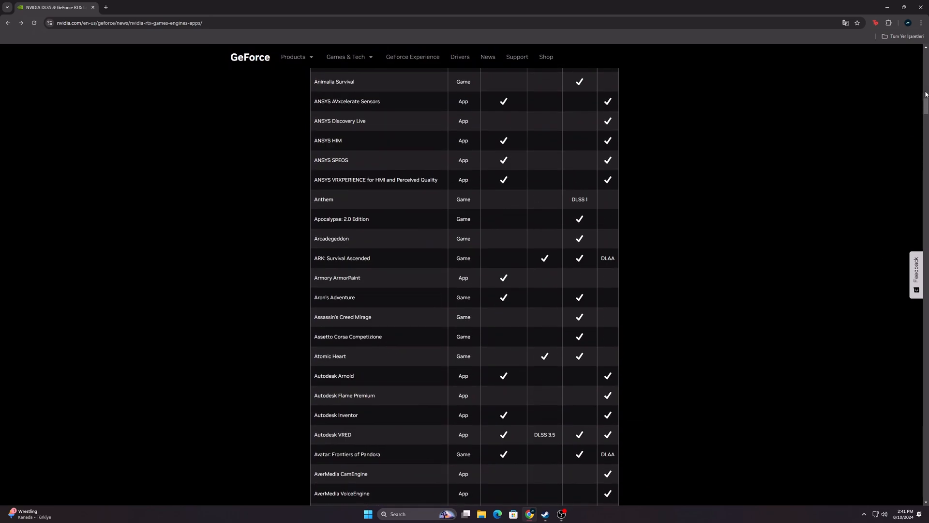
{"action": "scroll", "scroll_direction": "down", "scroll_amount": 3}
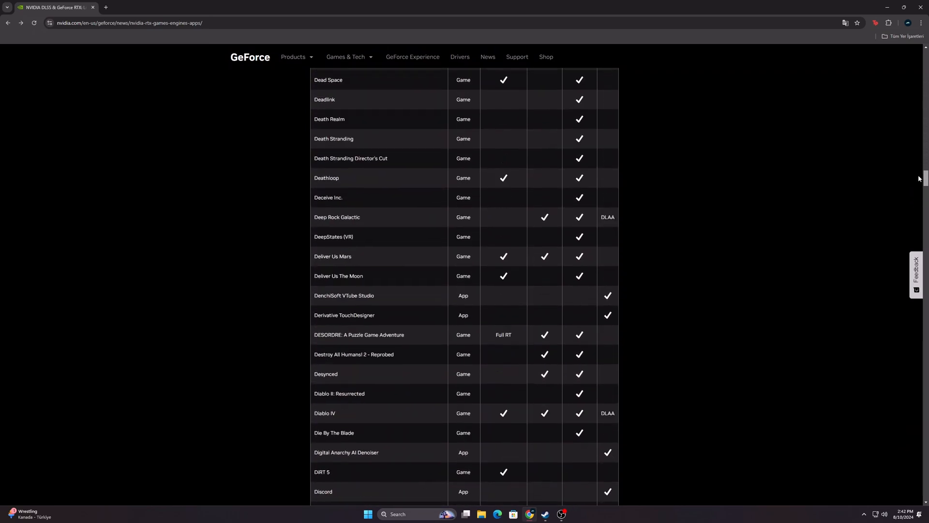
{"action": "scroll", "scroll_direction": "down", "scroll_amount": 3}
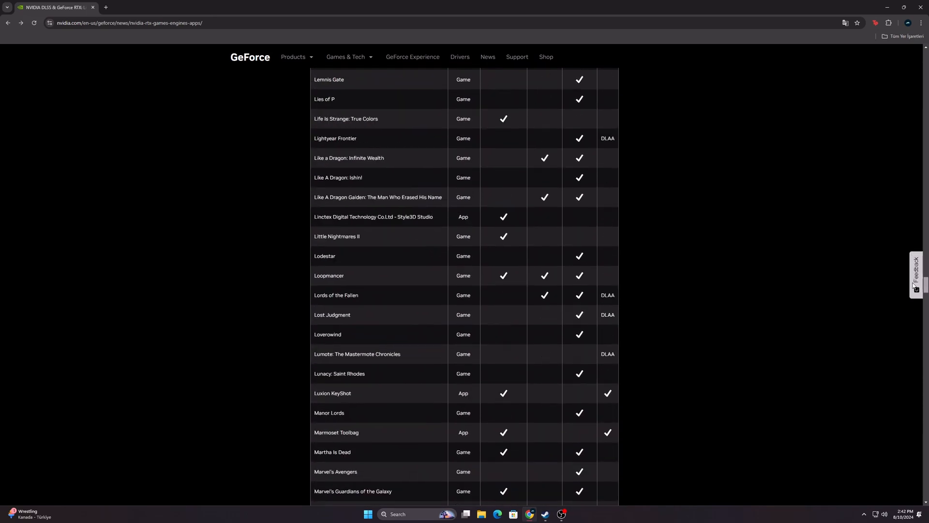
{"action": "scroll", "scroll_direction": "down", "scroll_amount": 3}
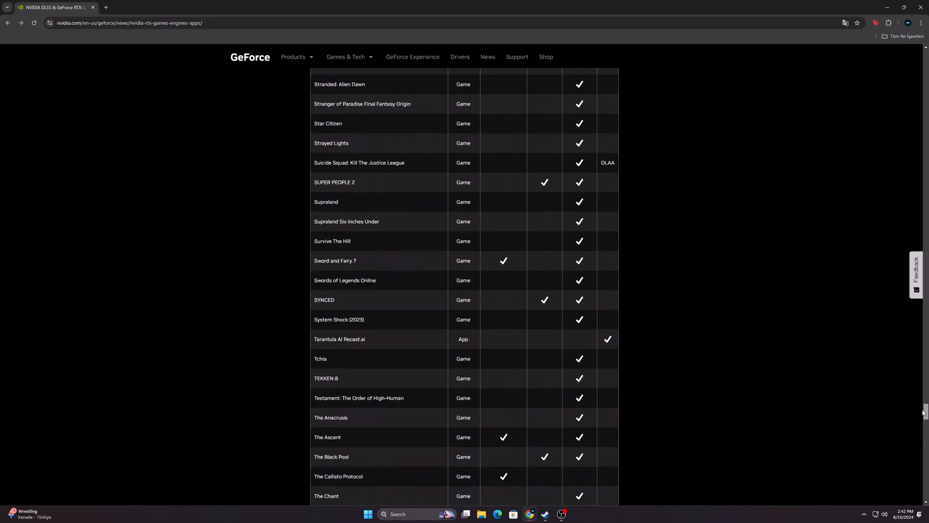
{"action": "scroll", "scroll_direction": "down", "scroll_amount": 3}
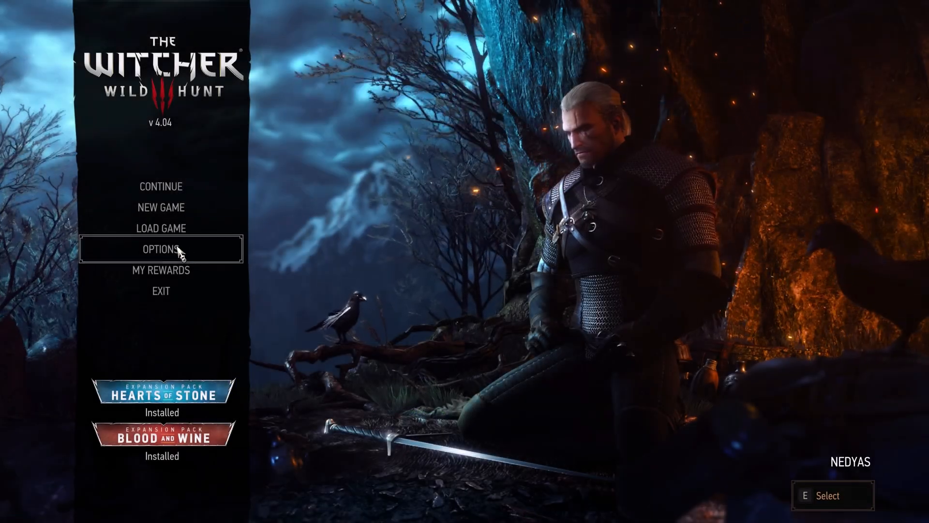
- Reach The Witcher 3's Graphics settings through Options > Video
{"action": "left_click", "coordinate": [160, 249]}
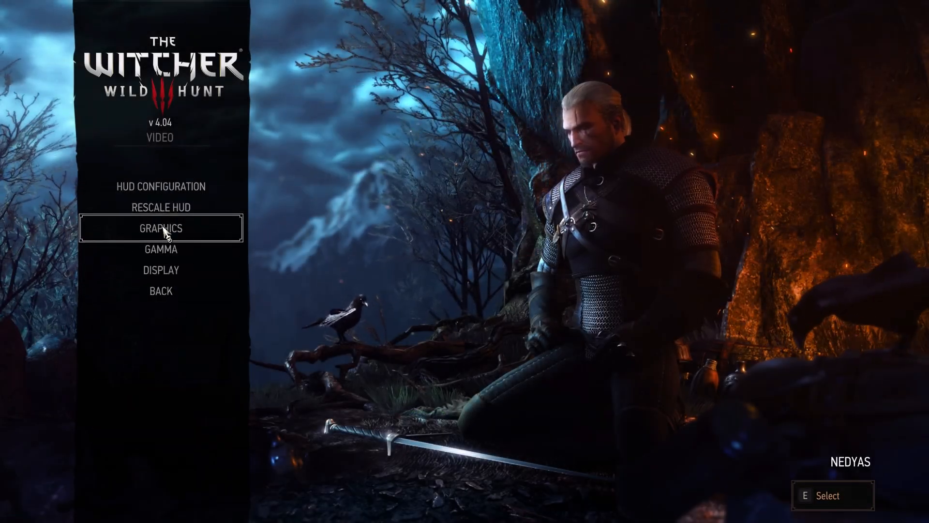
{"action": "left_click", "coordinate": [160, 228]}
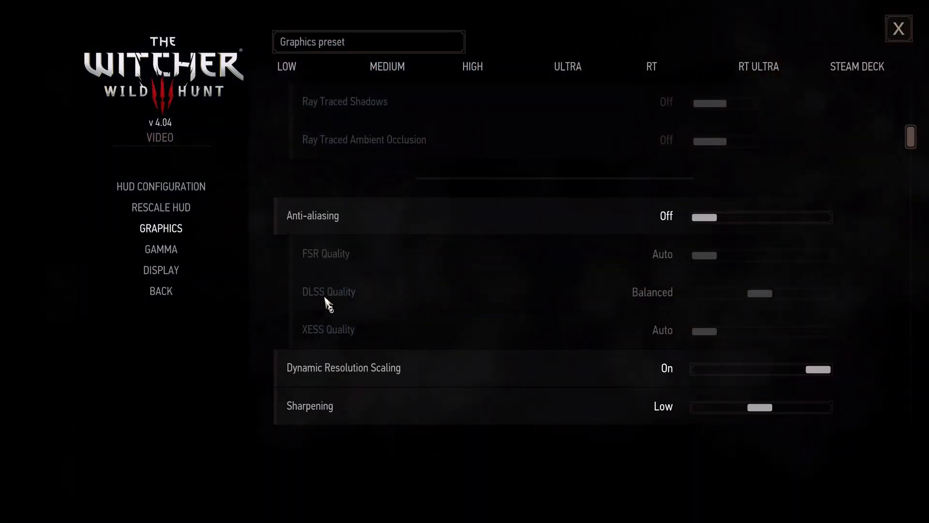
{"action": "mouse_move", "coordinate": [348, 290]}
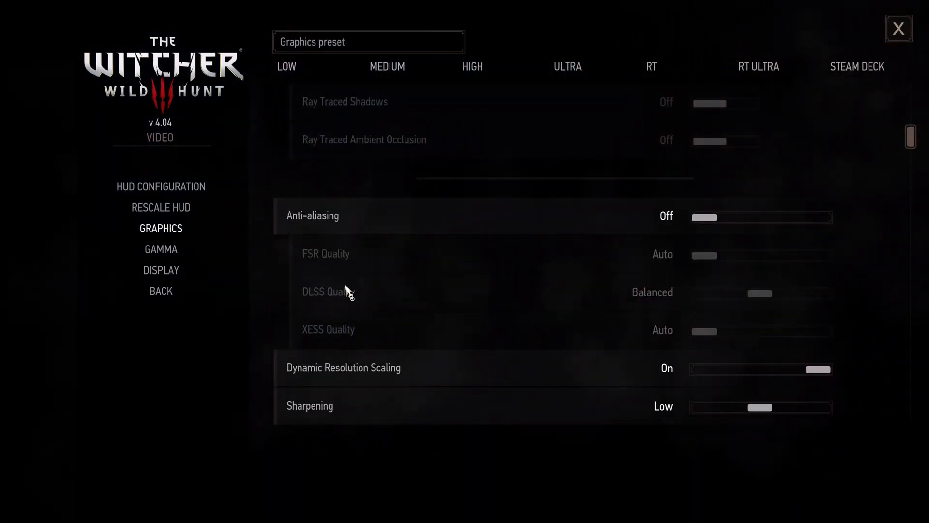
{"action": "mouse_move", "coordinate": [366, 299]}
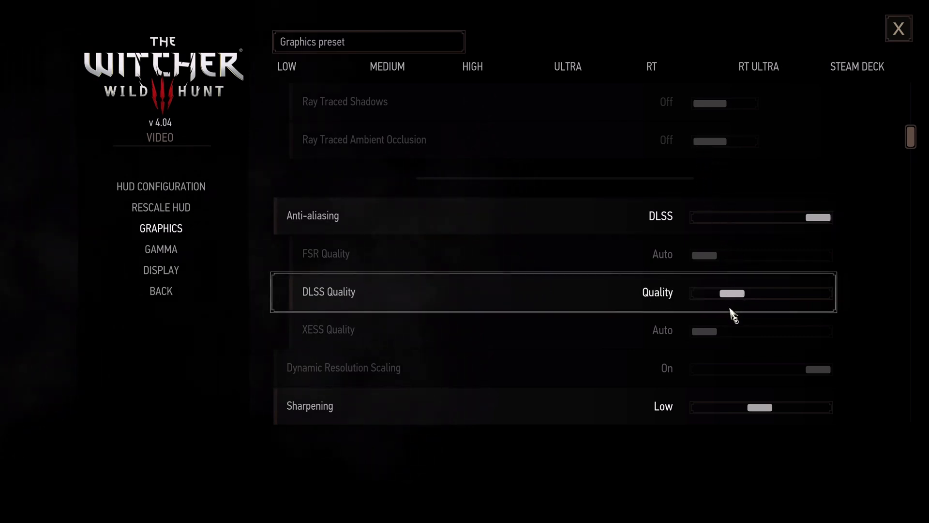
- Set Anti-aliasing to DLSS and DLSS Quality to Quality
{"action": "left_click", "coordinate": [706, 292]}
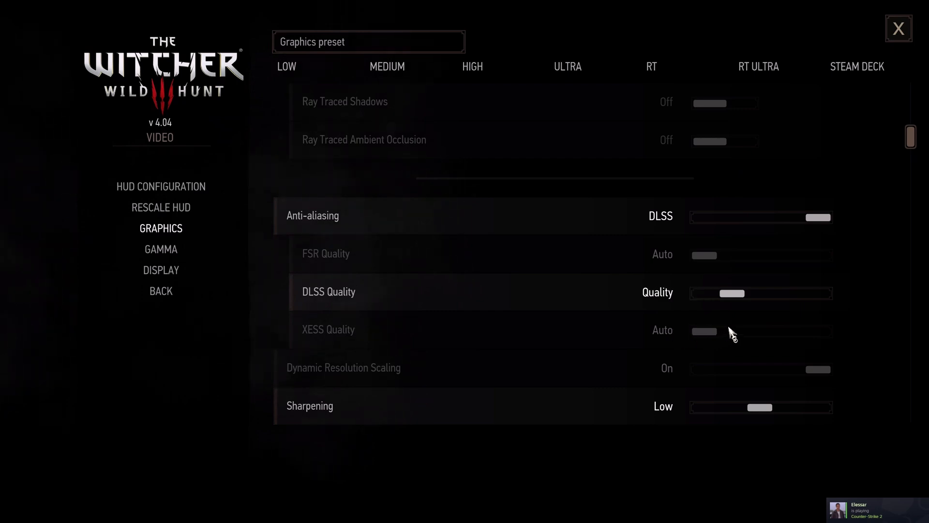
{"action": "mouse_move", "coordinate": [740, 331]}
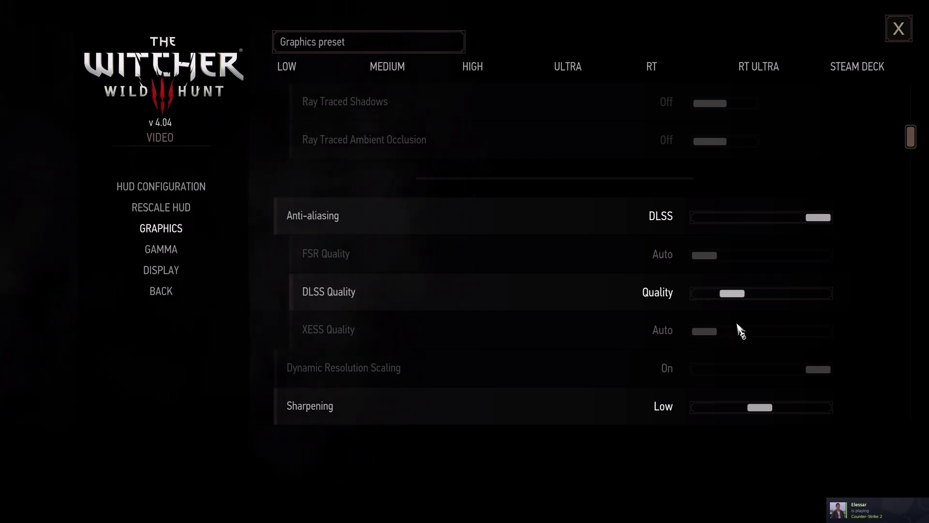
{"action": "left_click", "coordinate": [709, 292]}
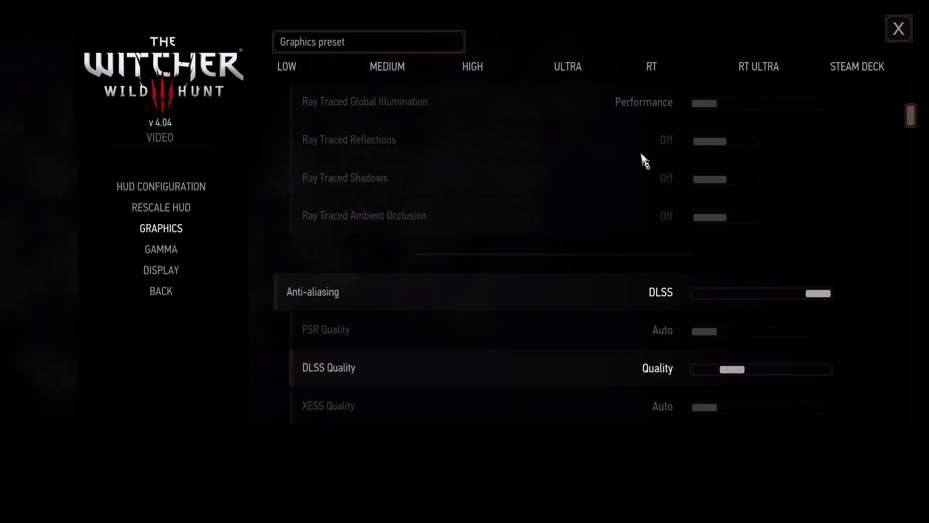
{"action": "scroll", "scroll_direction": "down", "scroll_amount": 3}
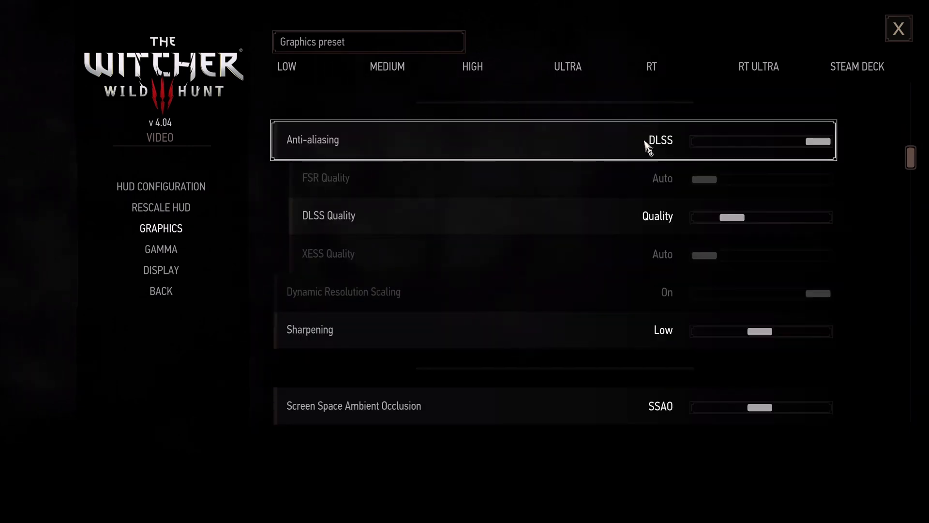